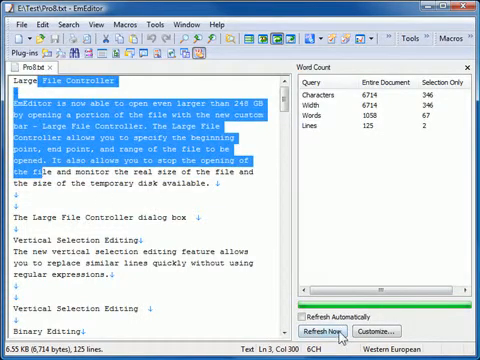
Open Customize Queries from the Word Count pane to add a new query.
{"action": "left_click", "coordinate": [332, 328]}
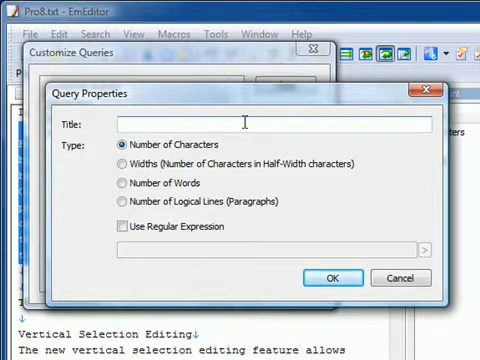
Title the query 'EmEditor', count Number of Words, and match the regular expression 'EmEditor'.
{"action": "type", "text": "EmEditor"}
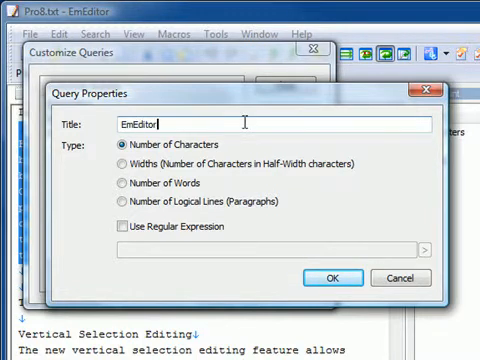
{"action": "mouse_move", "coordinate": [120, 188]}
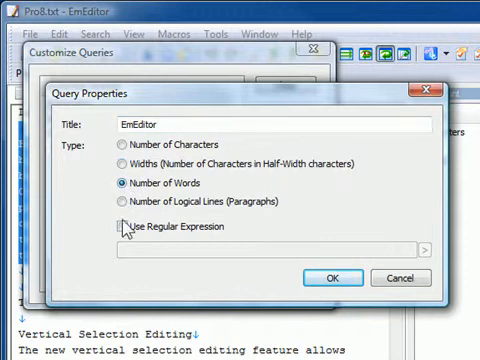
{"action": "left_click", "coordinate": [120, 228]}
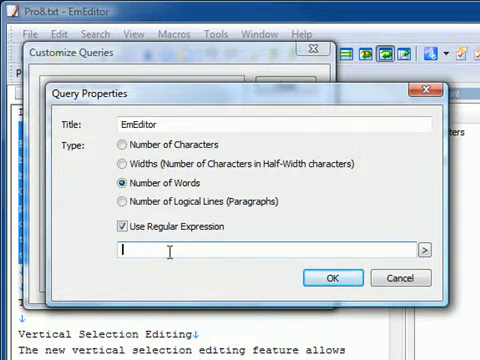
{"action": "type", "text": "EmEdit"}
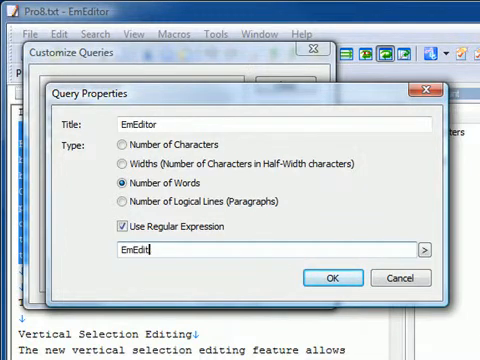
{"action": "type", "text": "or"}
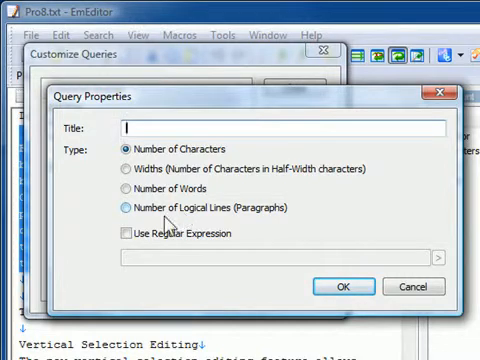
Keep Number of Characters, enable Use Regular Expression, and expand the expression box's arrow menu.
{"action": "left_click", "coordinate": [116, 234]}
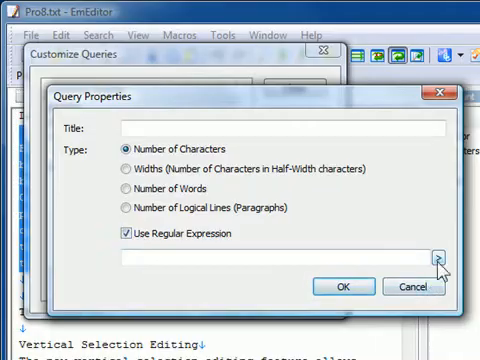
{"action": "left_click", "coordinate": [450, 250]}
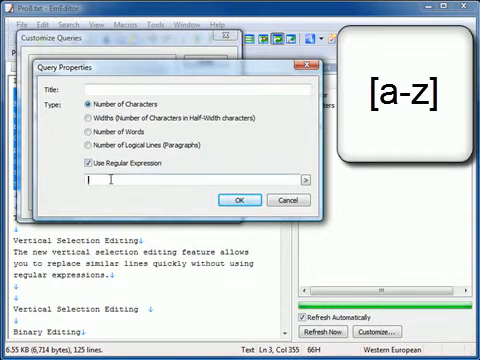
Enter the regular expression '[a-z]' and begin typing the query title with 'a'.
{"action": "type", "text": "[a-z]"}
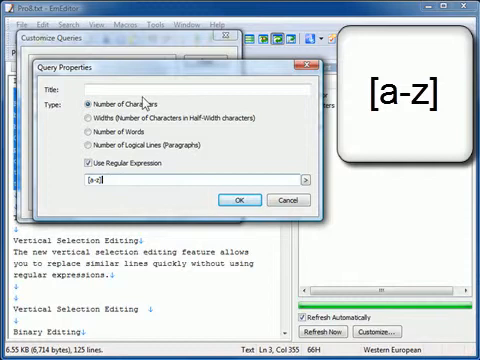
{"action": "type", "text": "a"}
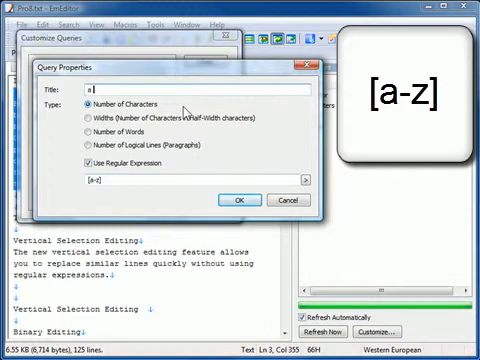